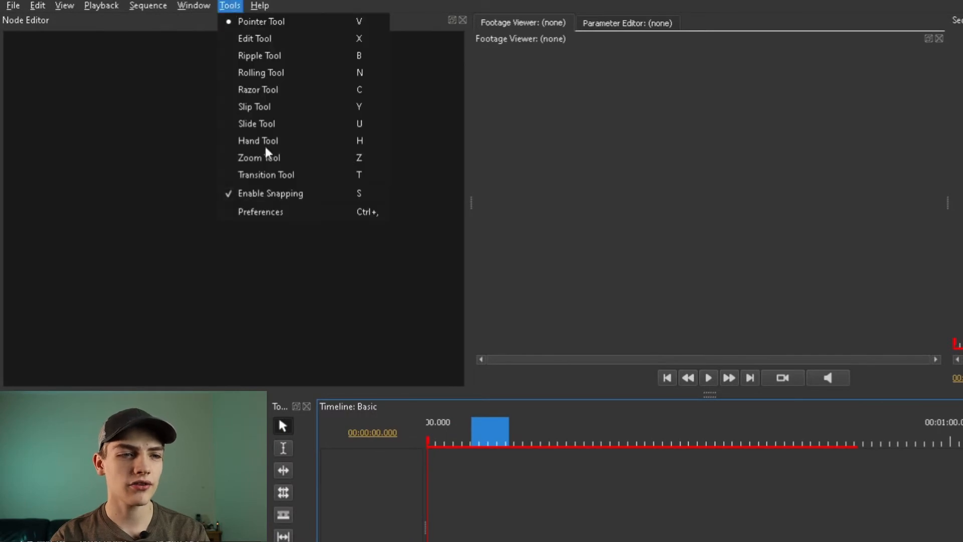
{"action": "mouse_move", "coordinate": [277, 211]}
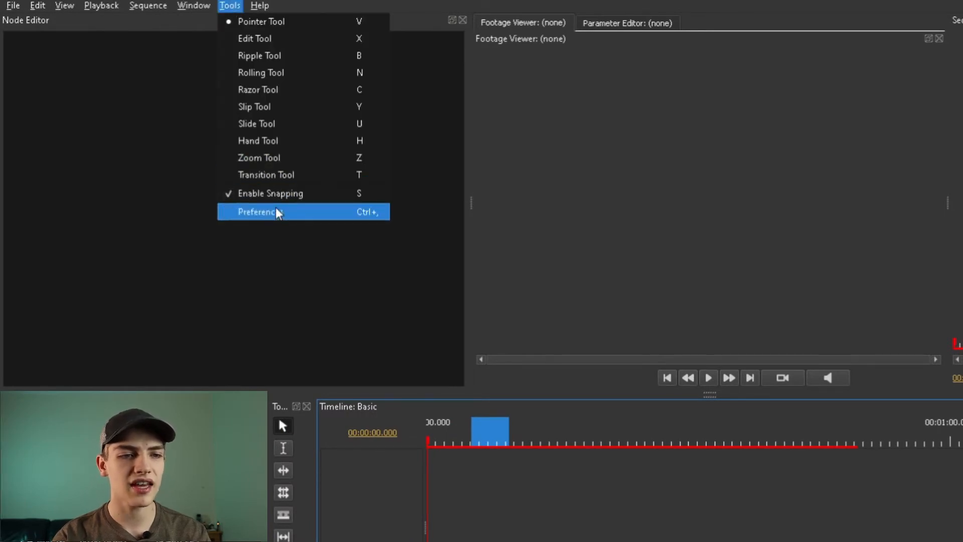
Step: Bring up Preferences via the Tools menu to reach the Disk cache settings
{"action": "left_click", "coordinate": [256, 212]}
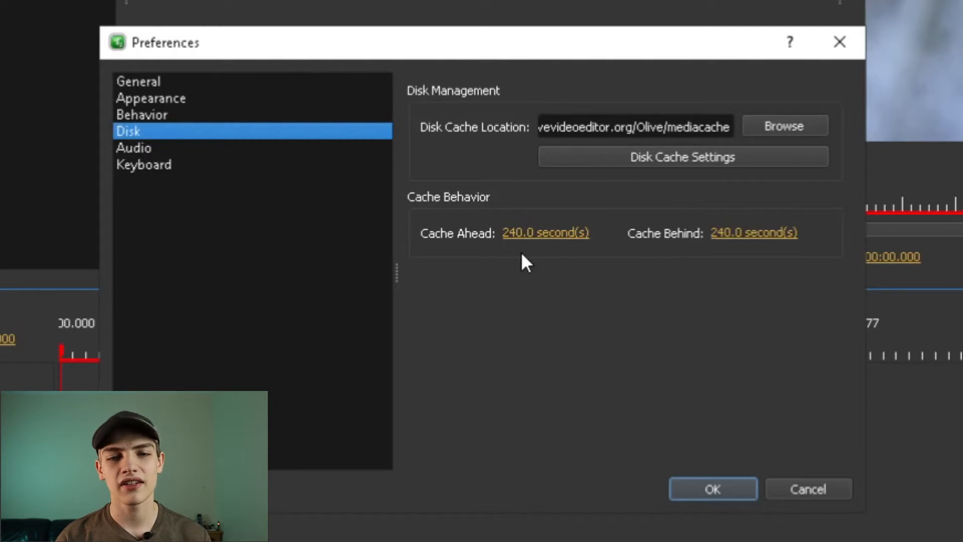
{"action": "mouse_move", "coordinate": [420, 138]}
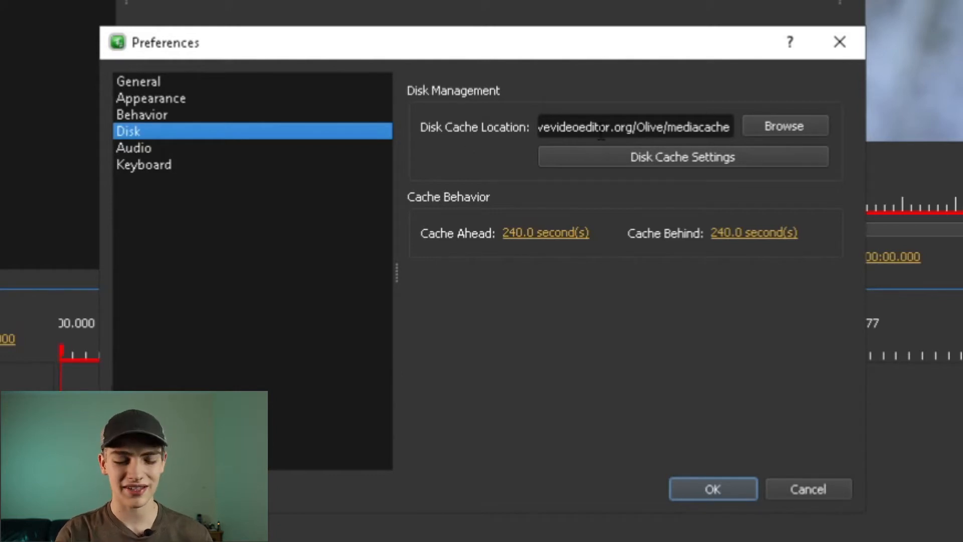
{"action": "mouse_move", "coordinate": [483, 138]}
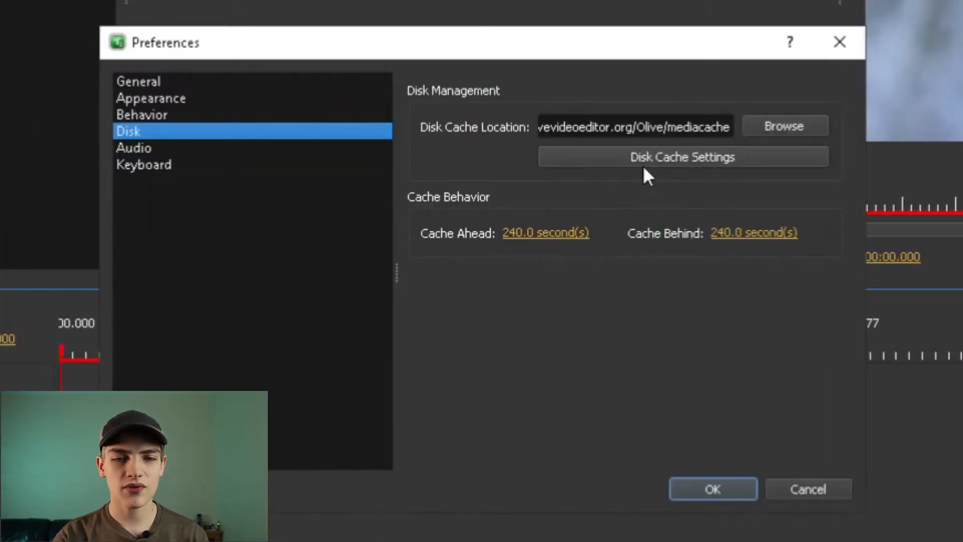
Step: Turn off 'Automatically clear disk cache on close' in Disk Cache Settings, keeping the 60.0 GB maximum
{"action": "left_click", "coordinate": [683, 157]}
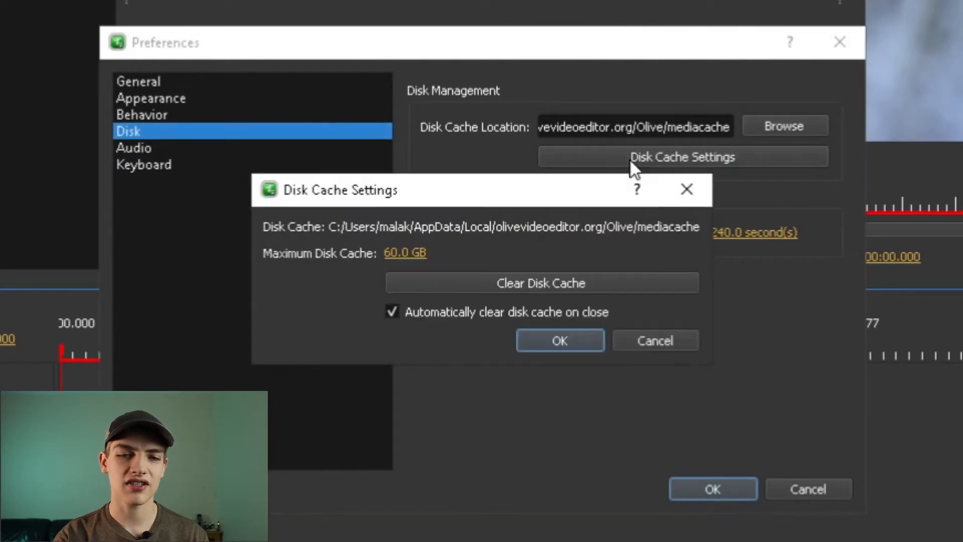
{"action": "mouse_move", "coordinate": [350, 267]}
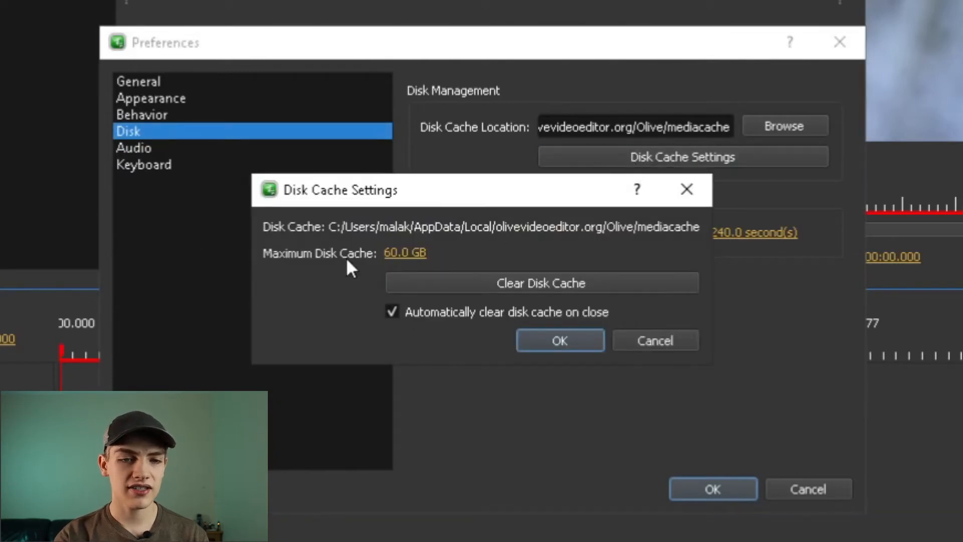
{"action": "mouse_move", "coordinate": [464, 231]}
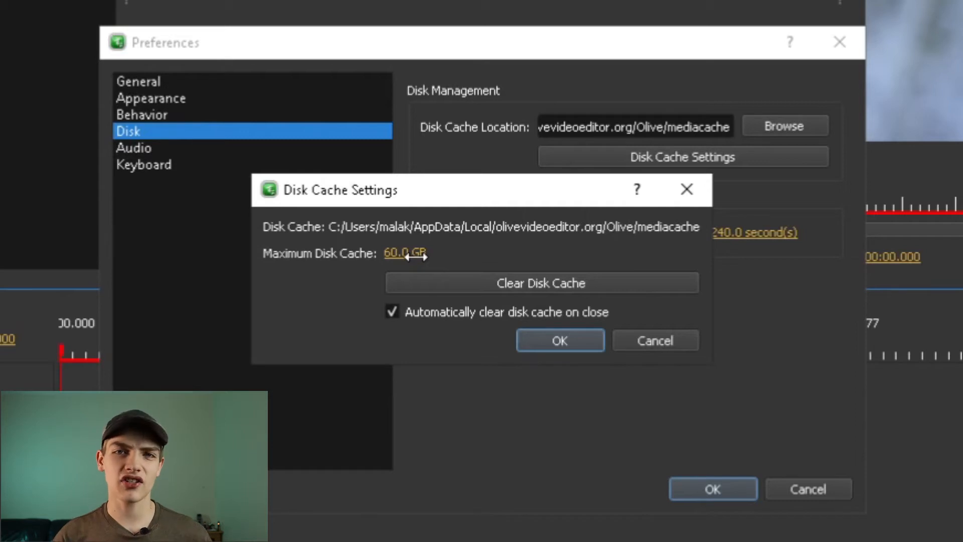
{"action": "mouse_move", "coordinate": [441, 365]}
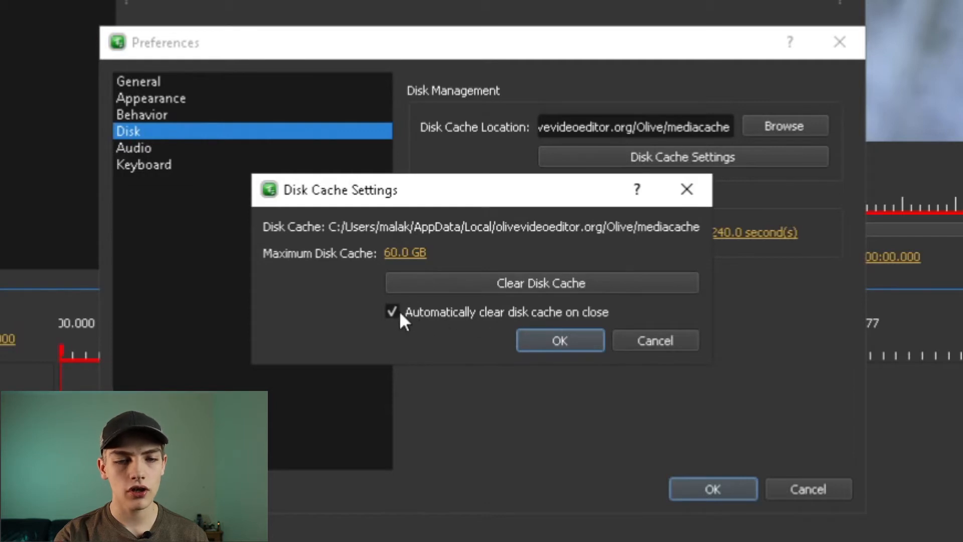
{"action": "left_click", "coordinate": [392, 311]}
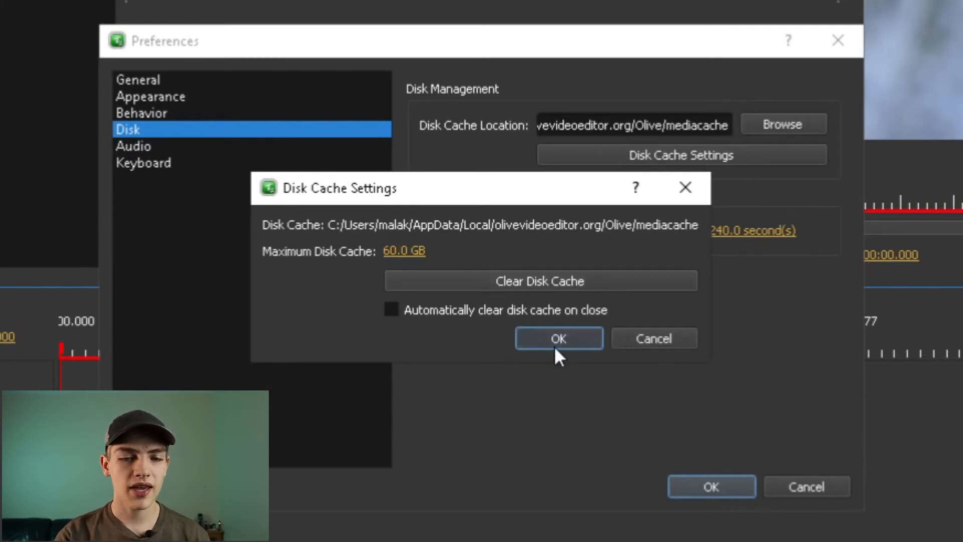
{"action": "left_click", "coordinate": [559, 339]}
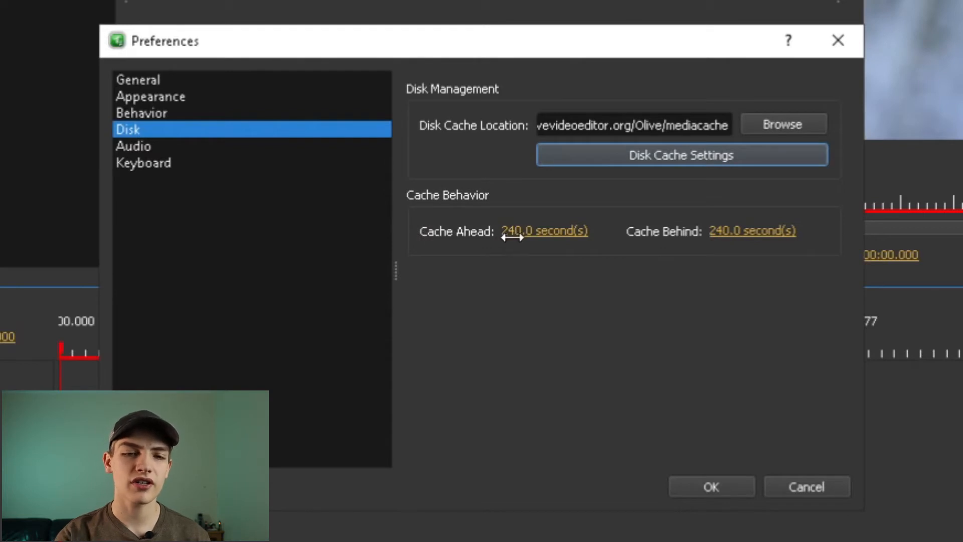
{"action": "mouse_move", "coordinate": [452, 264]}
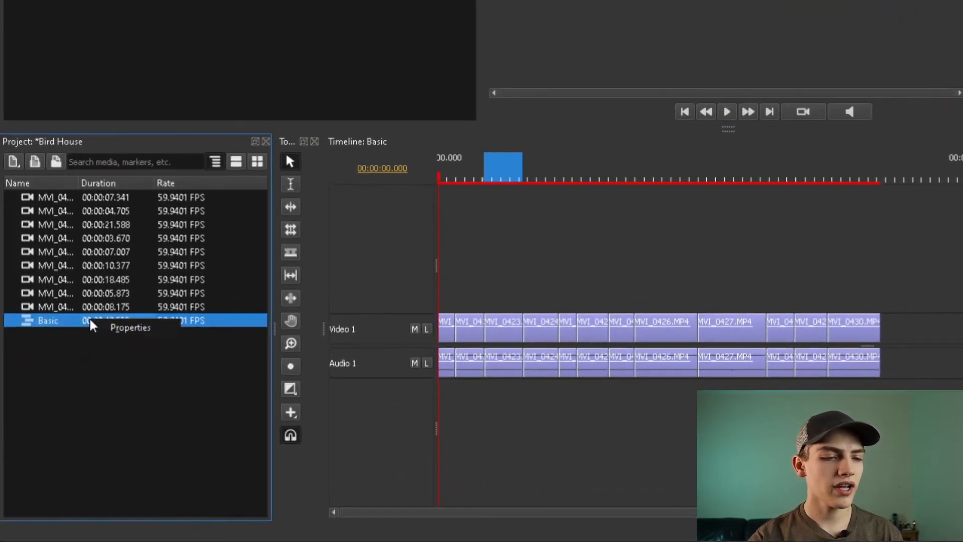
Step: Set the Basic sequence's Preview Resolution to 1/2 (640×360) in its Properties and confirm
{"action": "left_click", "coordinate": [129, 327]}
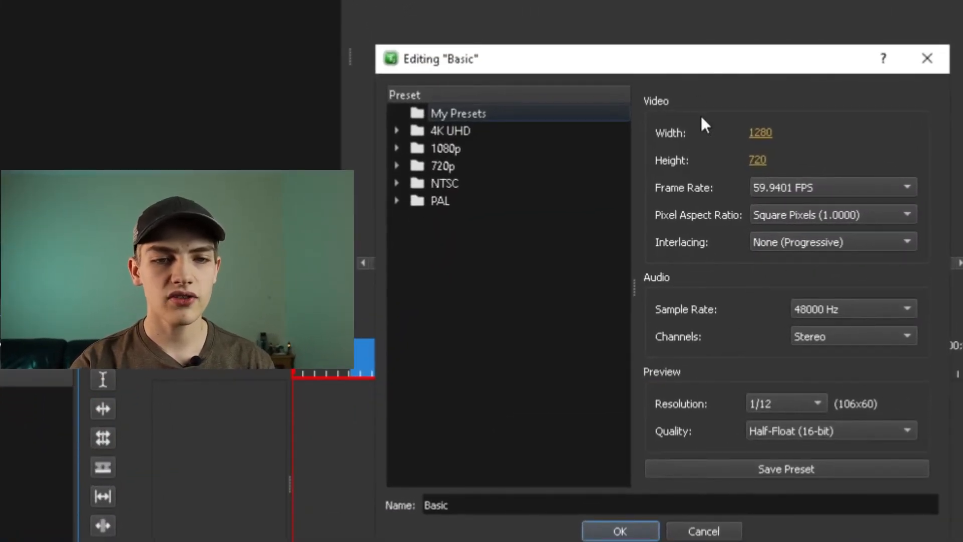
{"action": "mouse_move", "coordinate": [622, 321]}
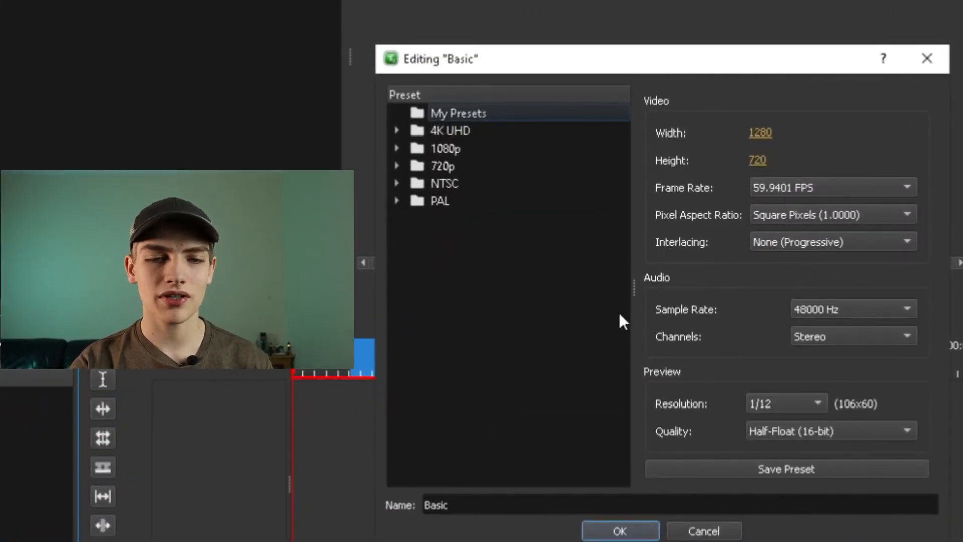
{"action": "mouse_move", "coordinate": [645, 389]}
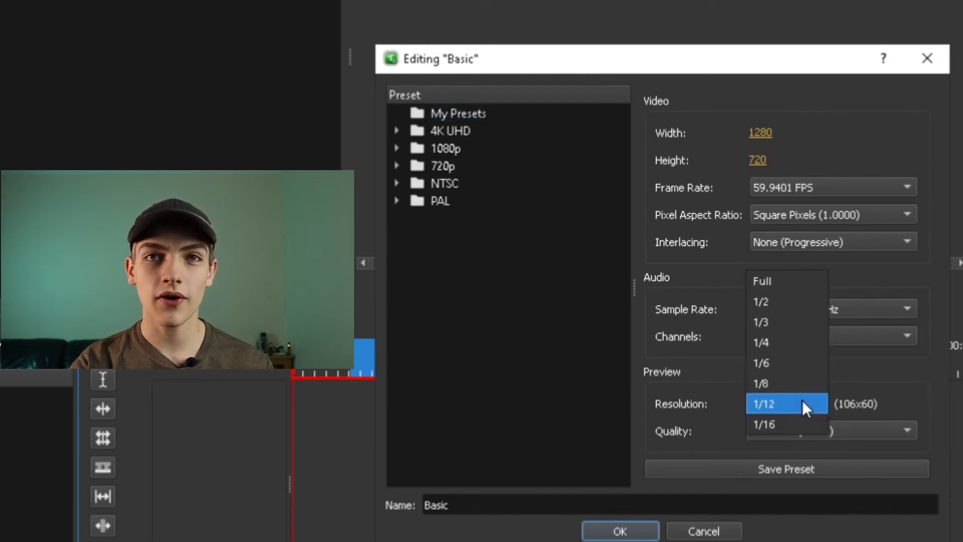
{"action": "mouse_move", "coordinate": [788, 301]}
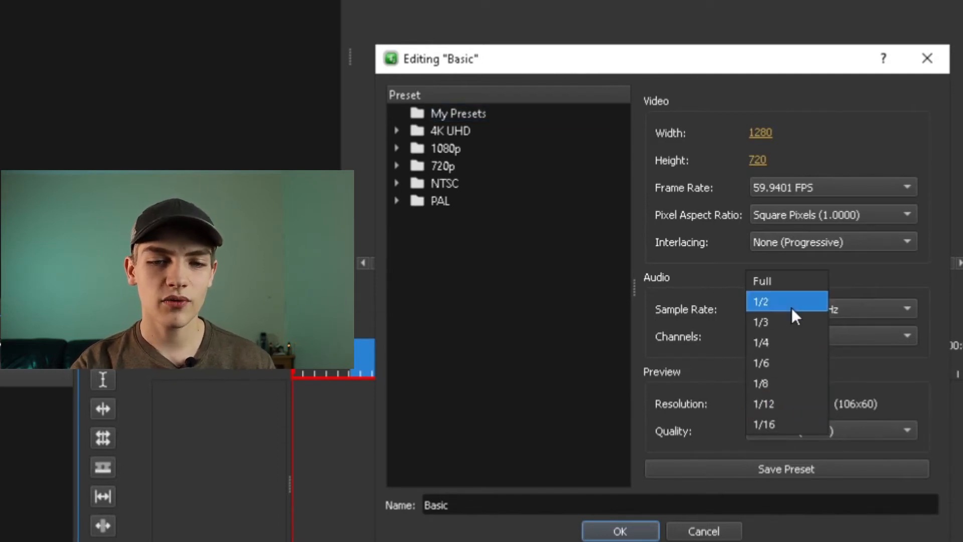
{"action": "left_click", "coordinate": [761, 302]}
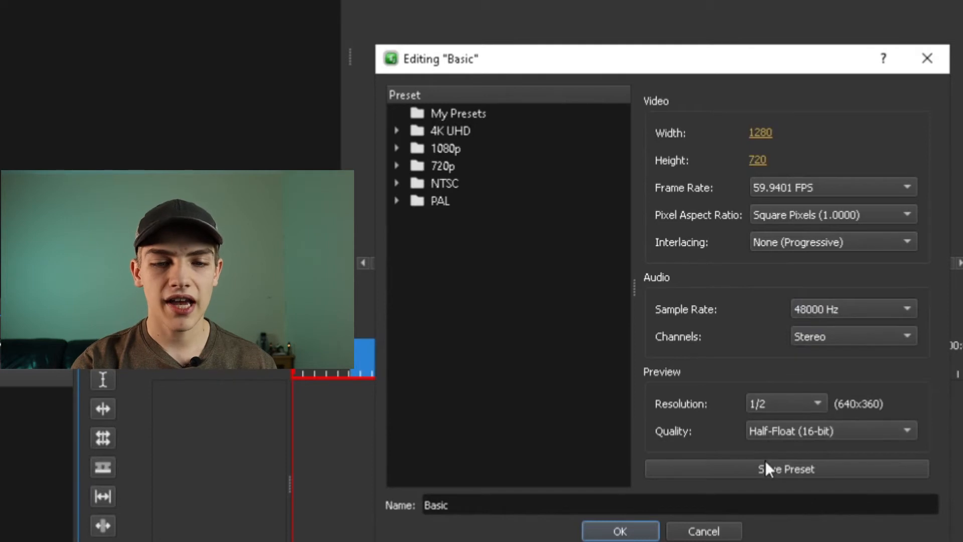
{"action": "left_click", "coordinate": [831, 431]}
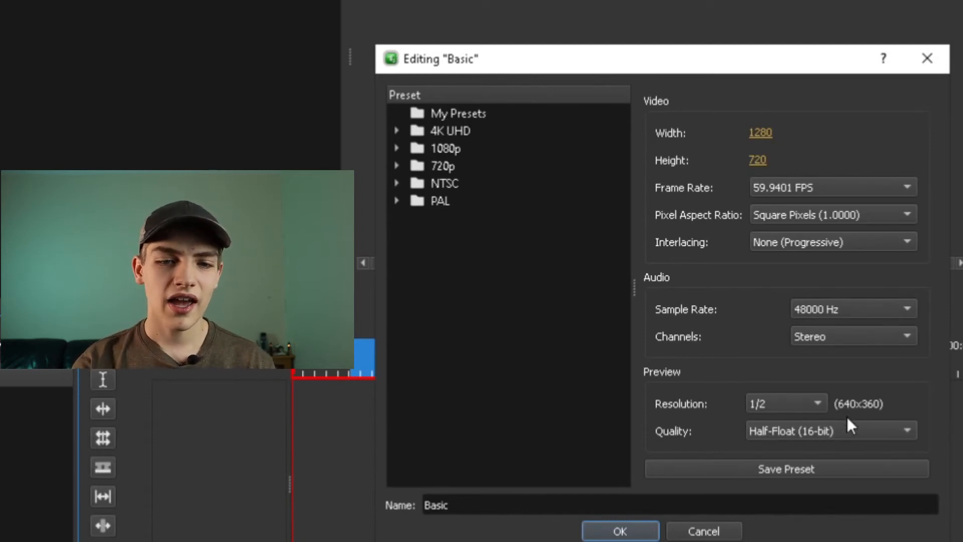
{"action": "left_click", "coordinate": [620, 531]}
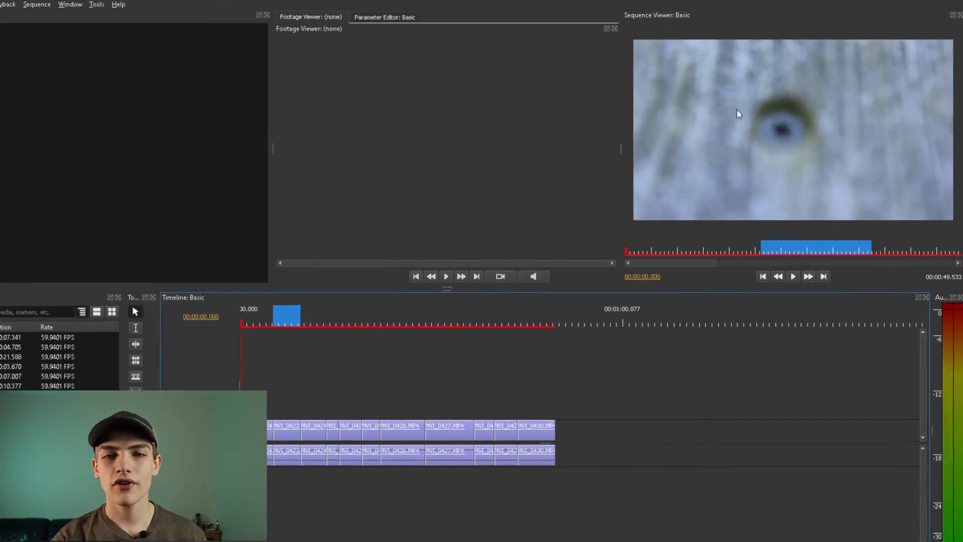
Step: Start Cache Entire Sequence from the Sequence Viewer's context menu
{"action": "right_click", "coordinate": [739, 113]}
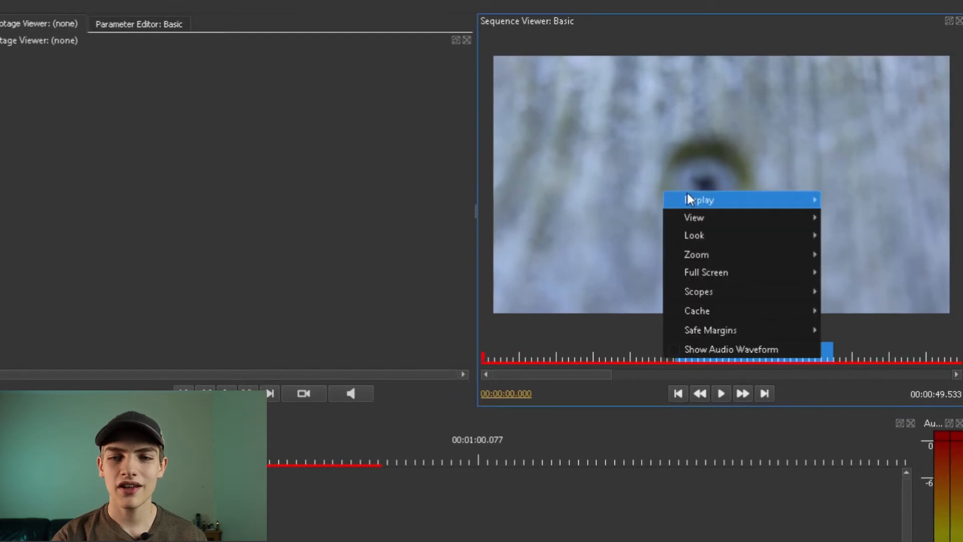
{"action": "mouse_move", "coordinate": [697, 311]}
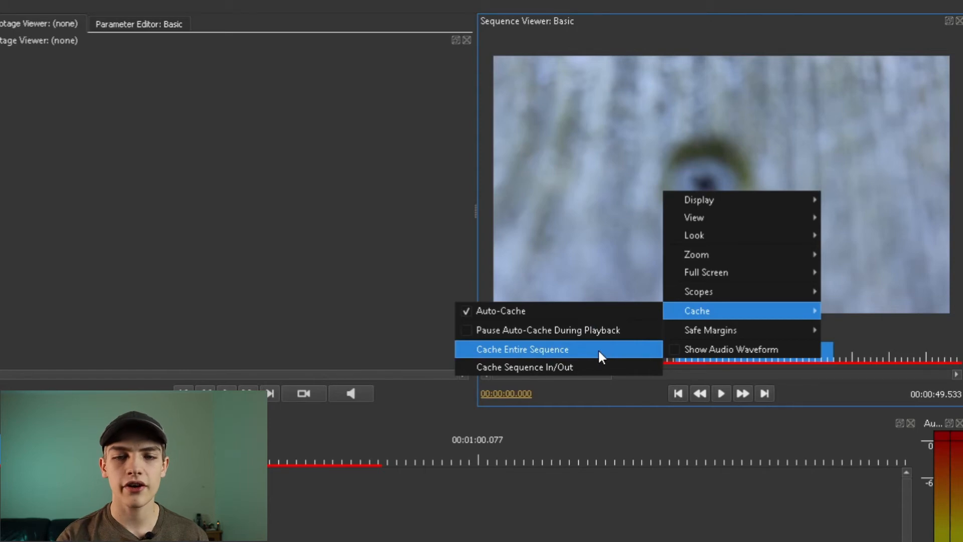
{"action": "left_click", "coordinate": [521, 349]}
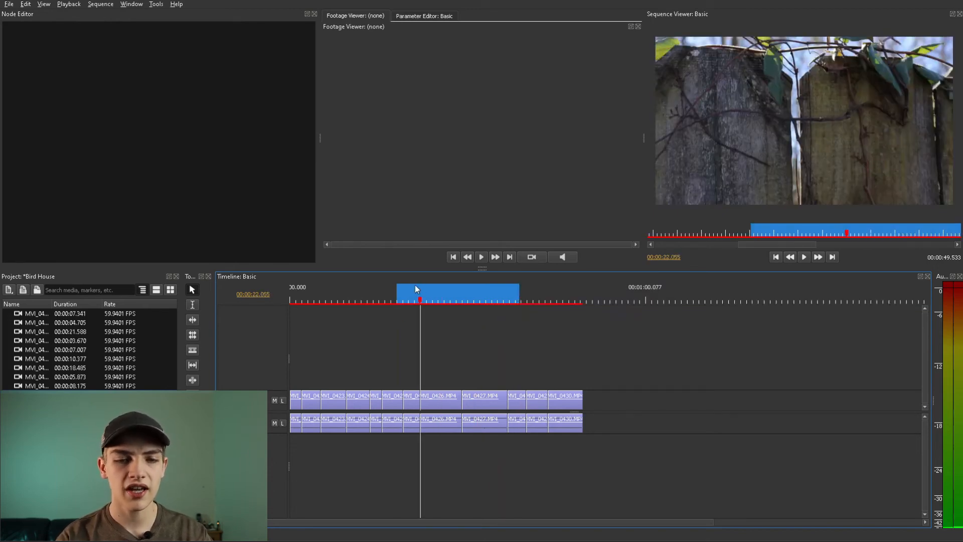
{"action": "left_click", "coordinate": [467, 300]}
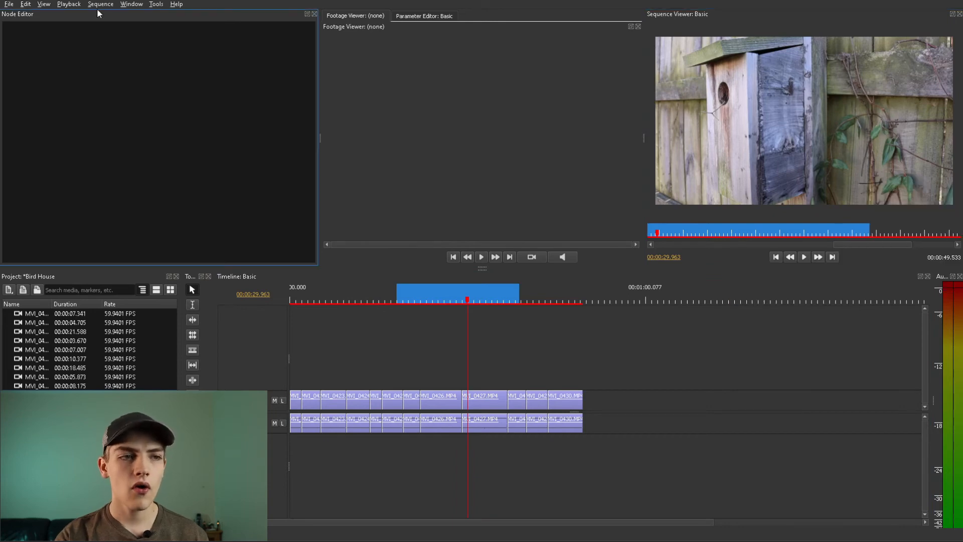
{"action": "left_click", "coordinate": [101, 4]}
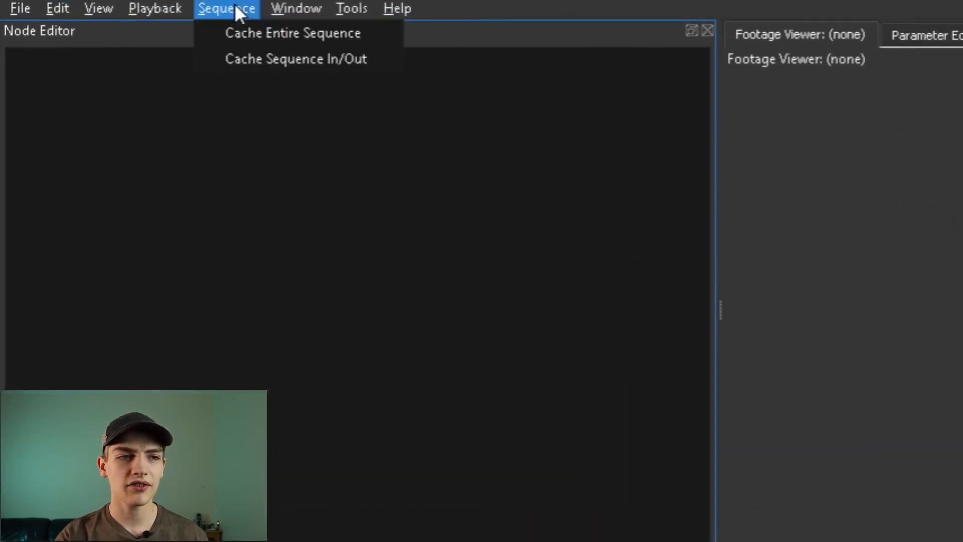
{"action": "mouse_move", "coordinate": [295, 59]}
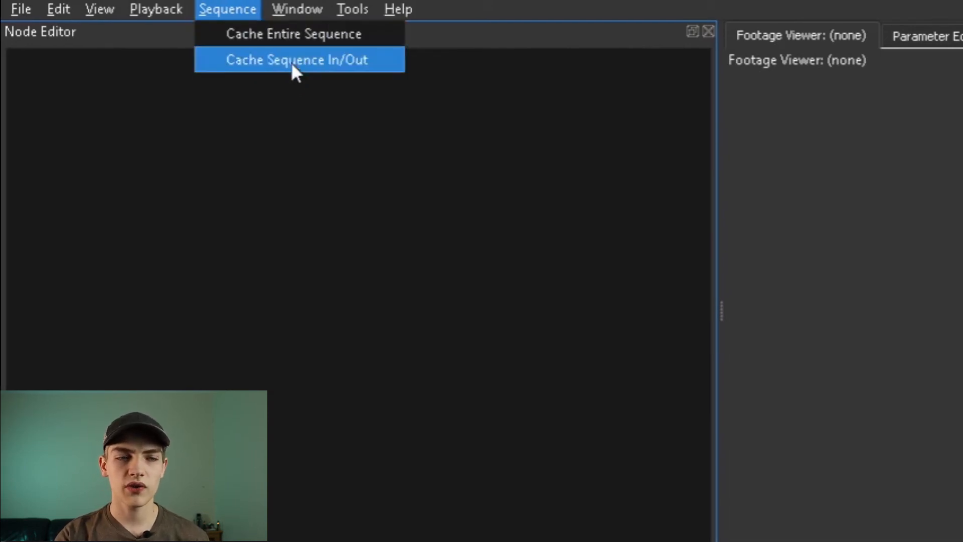
{"action": "left_click", "coordinate": [298, 59]}
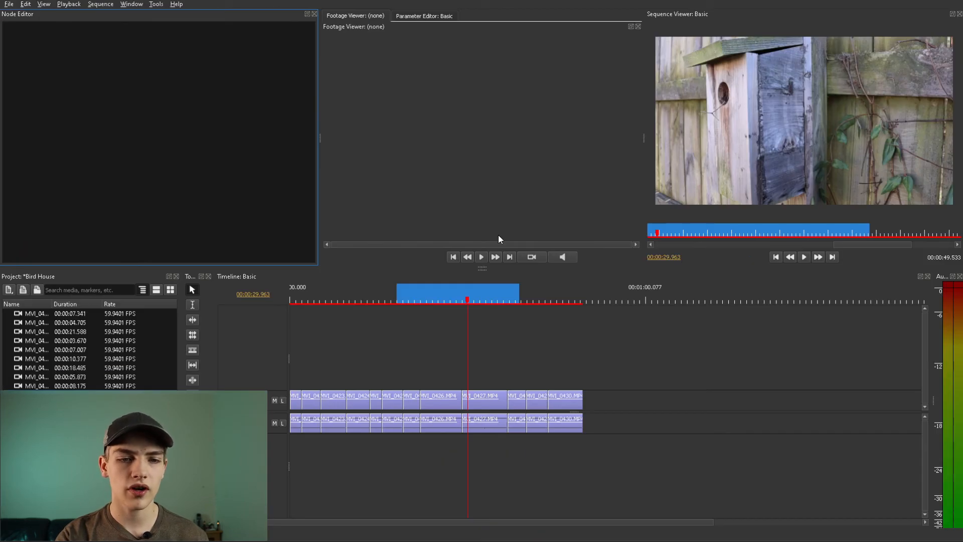
{"action": "mouse_move", "coordinate": [412, 309]}
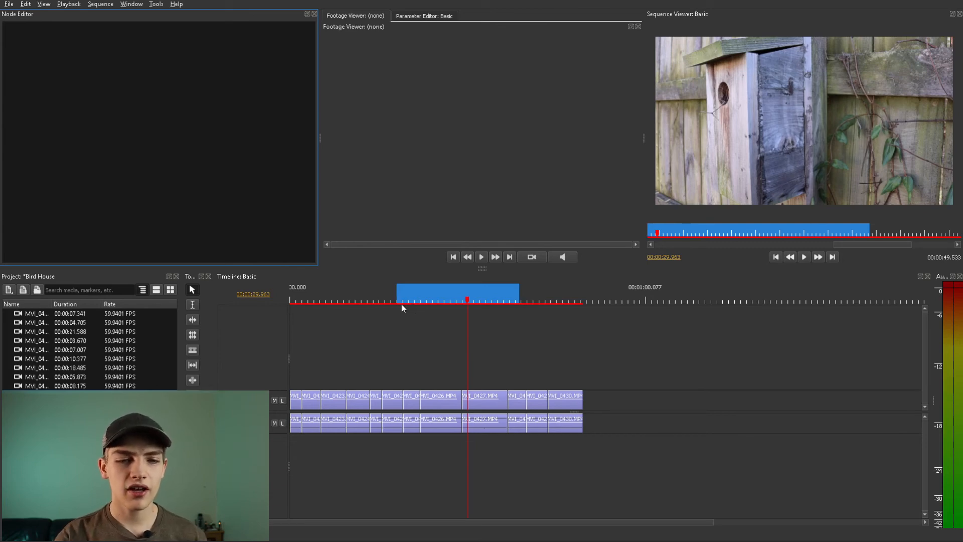
{"action": "mouse_move", "coordinate": [354, 385]}
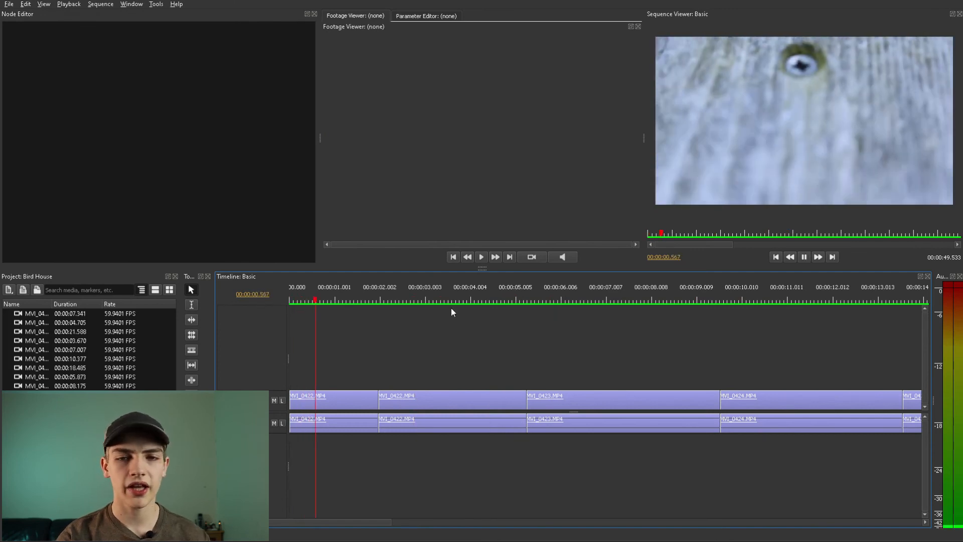
Step: Play the fully cached Basic sequence from the start in the Sequence Viewer
{"action": "left_click", "coordinate": [405, 300]}
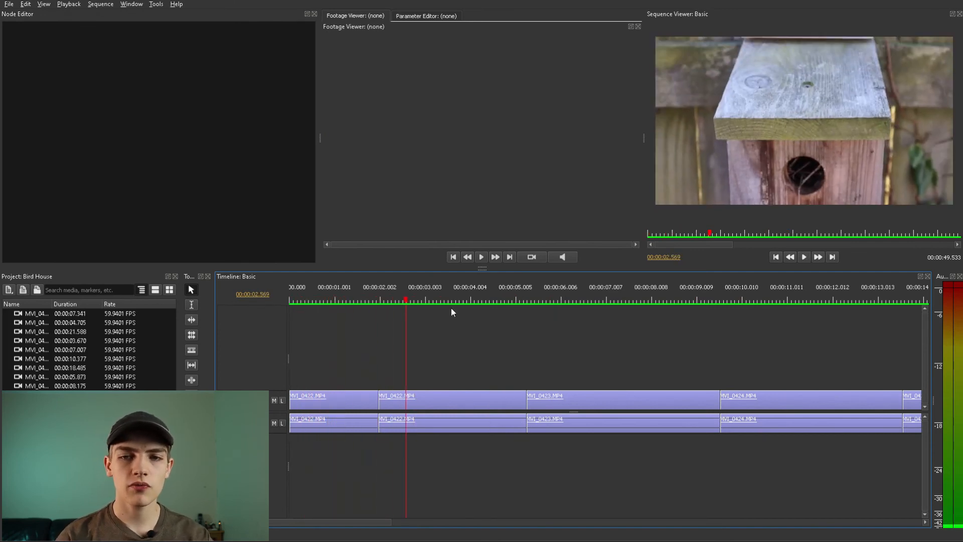
{"action": "left_click", "coordinate": [480, 256]}
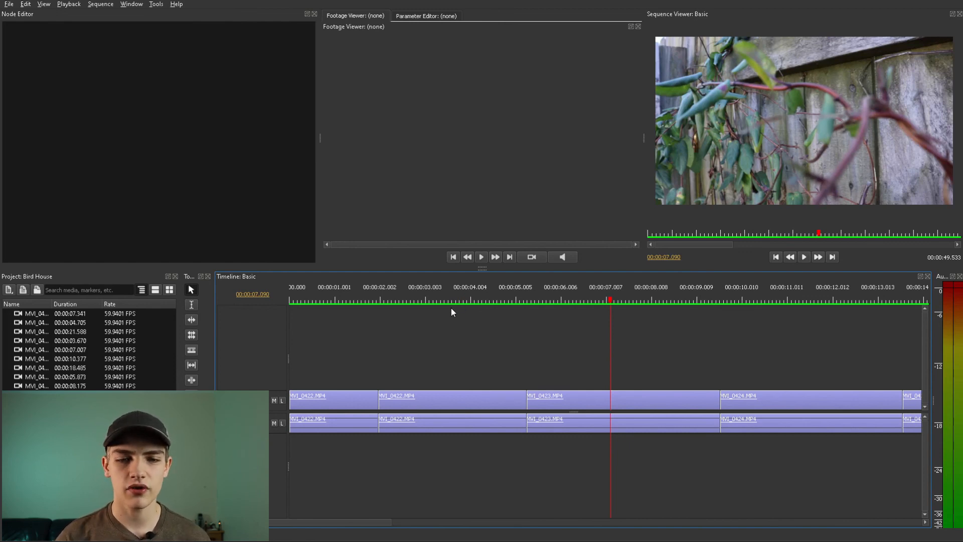
{"action": "left_click", "coordinate": [480, 257]}
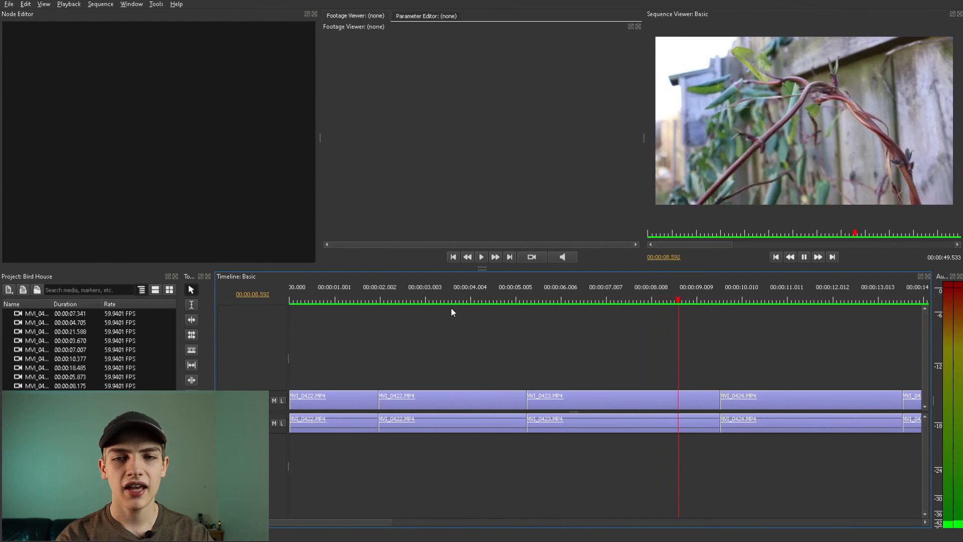